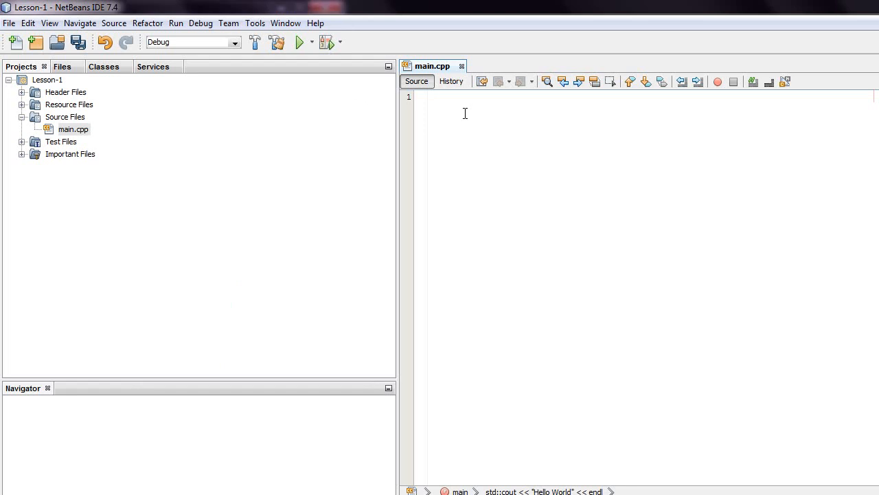
# - Add #include<iostream> as the first line of the empty main.cpp
pyautogui.click(435, 96)
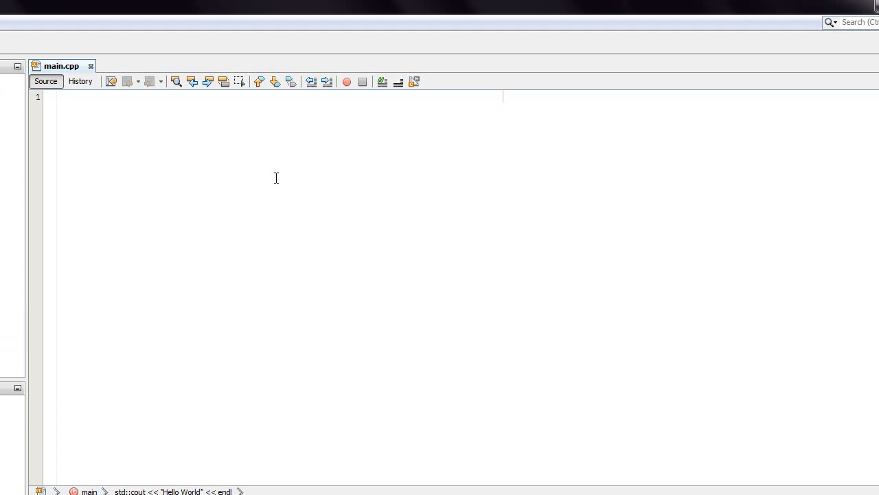
pyautogui.click(64, 96)
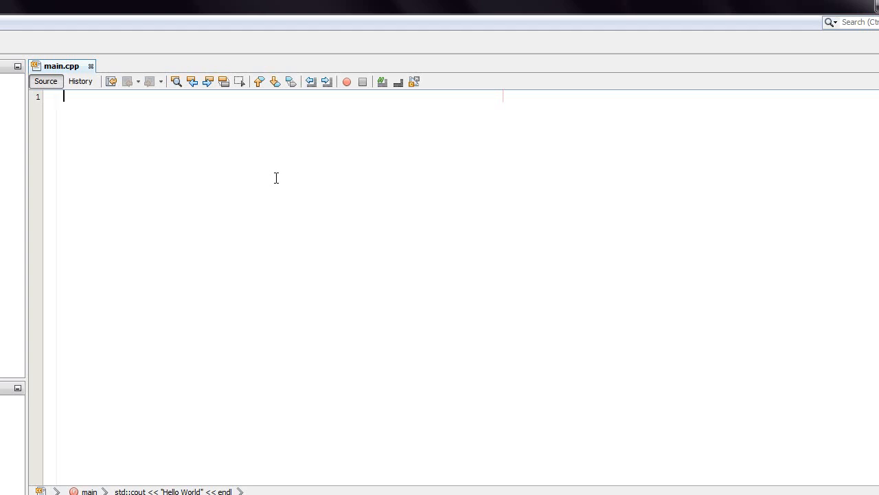
pyautogui.write('#include')
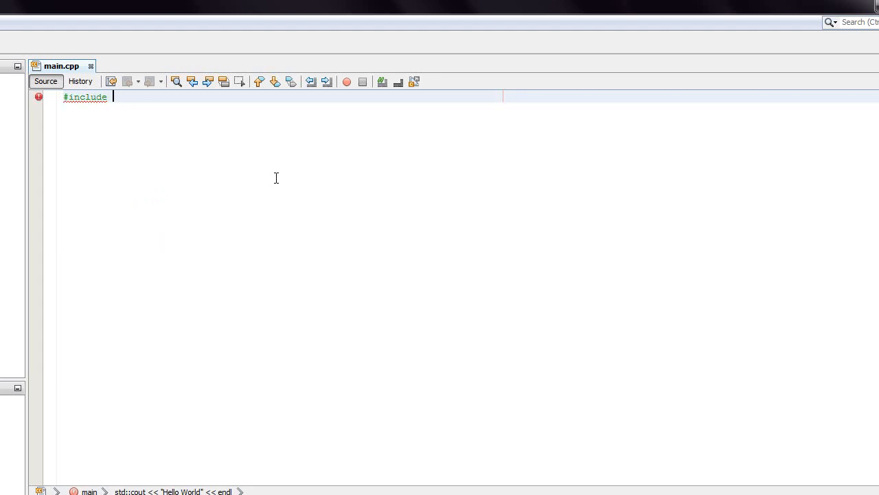
pyautogui.write('>')
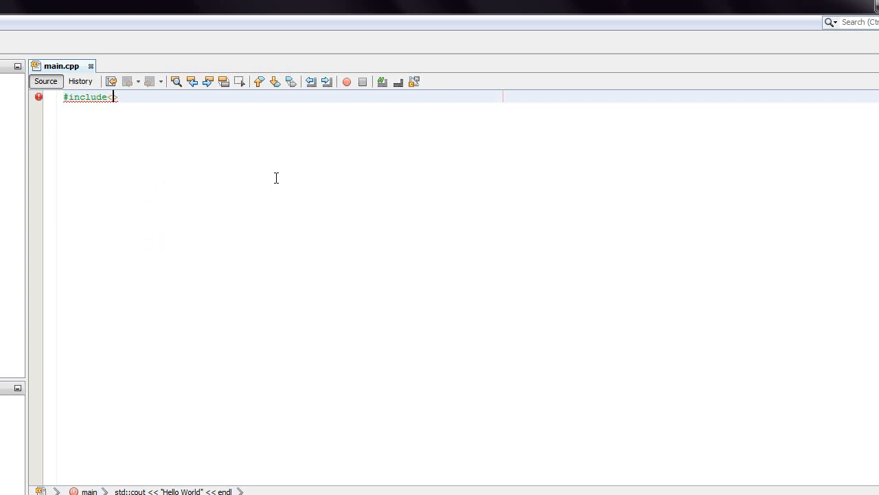
pyautogui.write('<>')
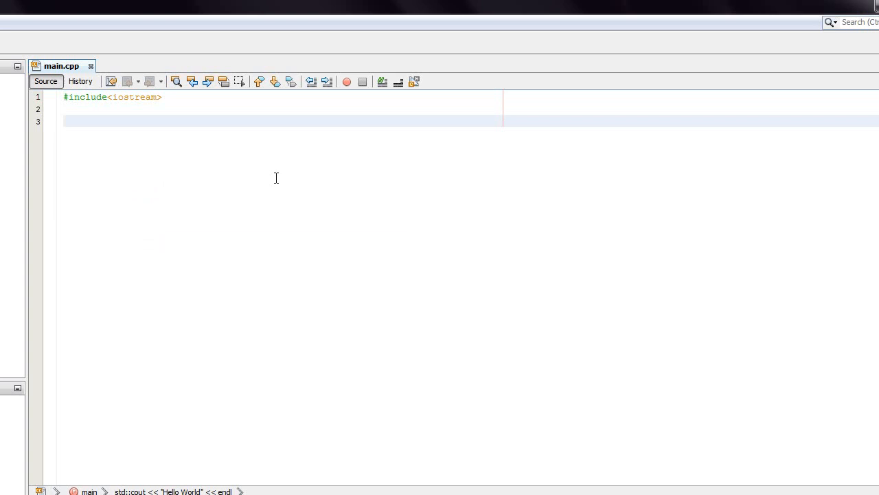
# - Add 'using namespace std;' below the include, followed by a new line
pyautogui.write('using name')
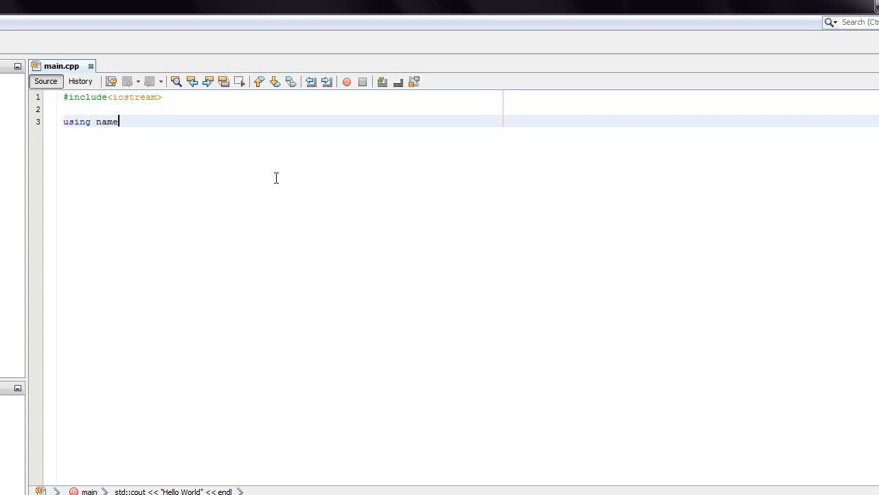
pyautogui.write('space stcf')
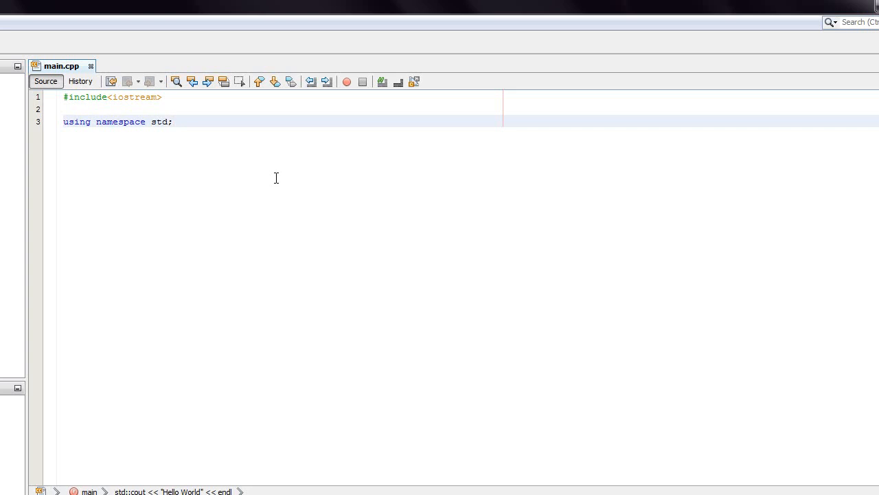
pyautogui.press('enter')
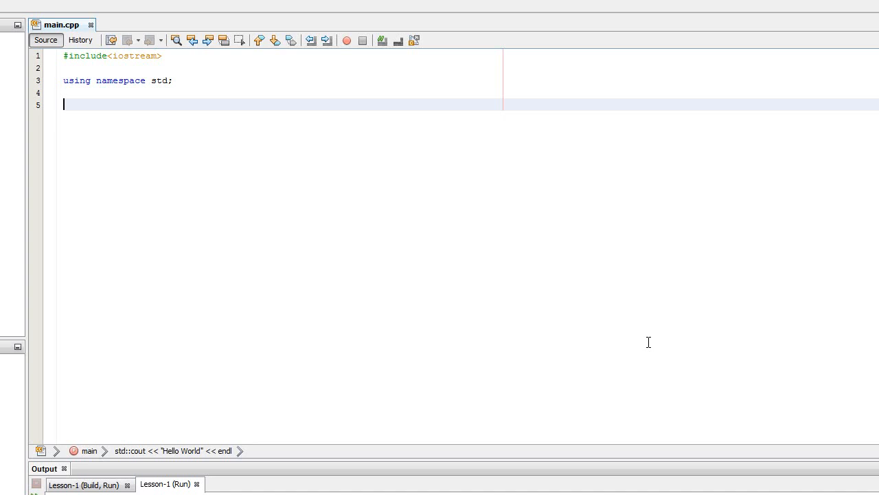
# - Write an int main() function body containing return 0;
pyautogui.write('int main()')
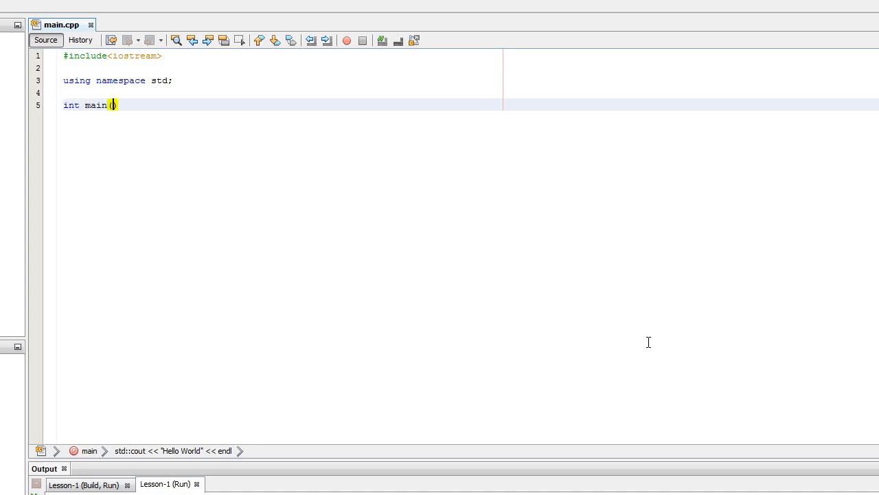
pyautogui.write('{')
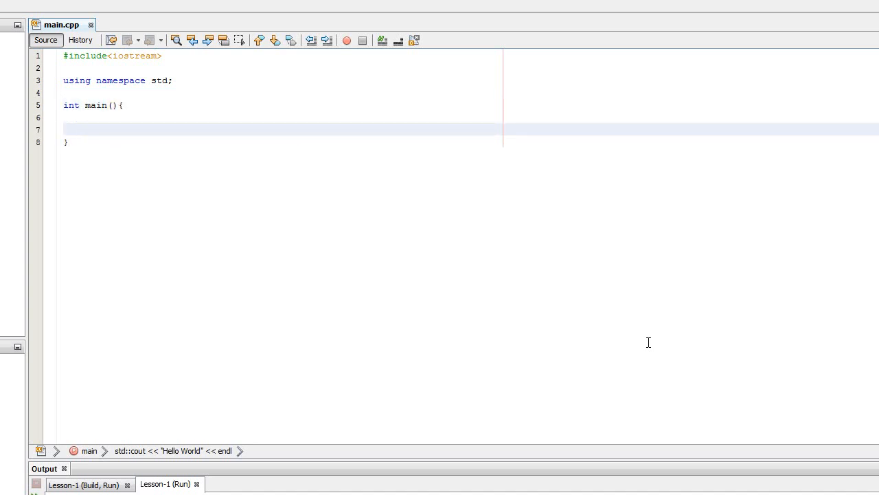
pyautogui.write('ret')
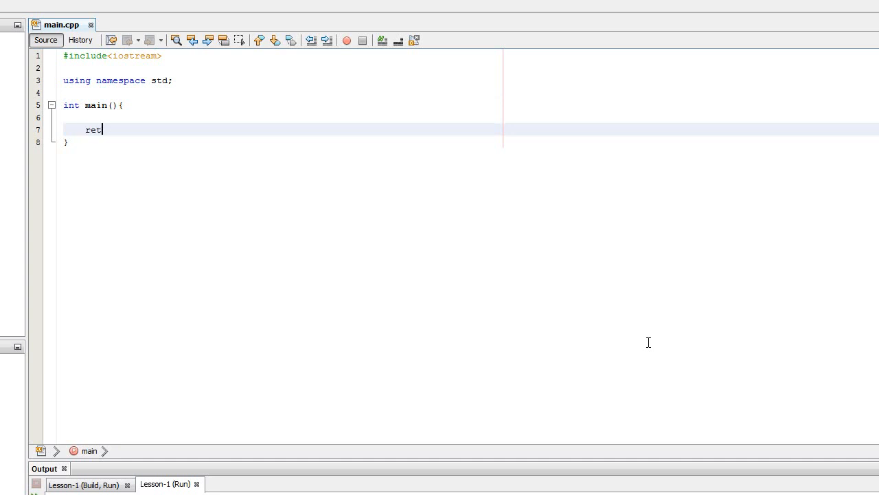
pyautogui.write('urn 0;')
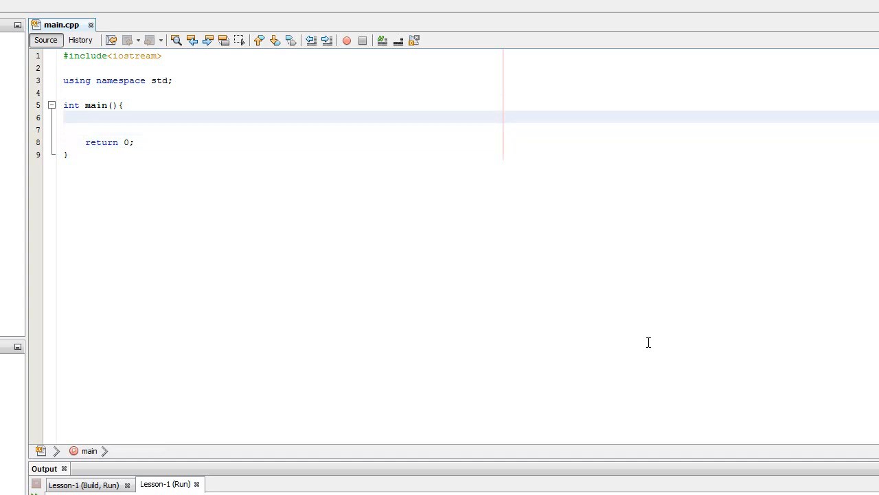
# - Add cout << "Hello World" << endl; above return 0
pyautogui.click(85, 116)
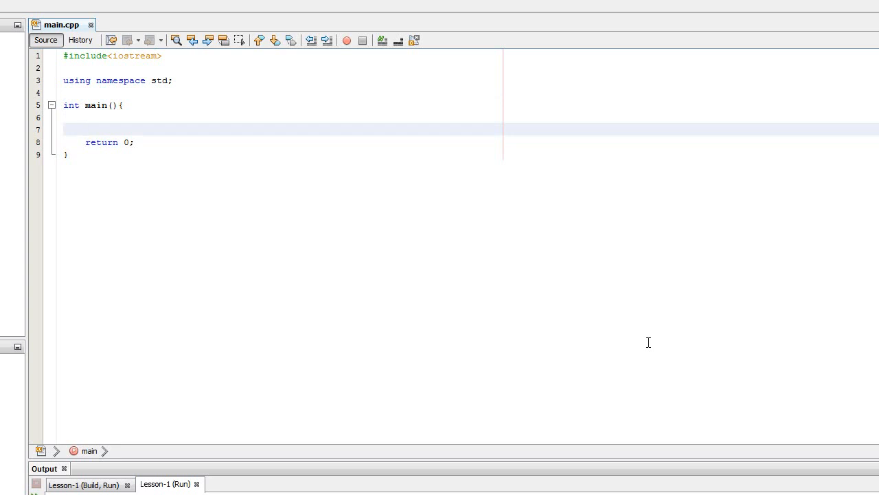
pyautogui.write('cout << "Hello')
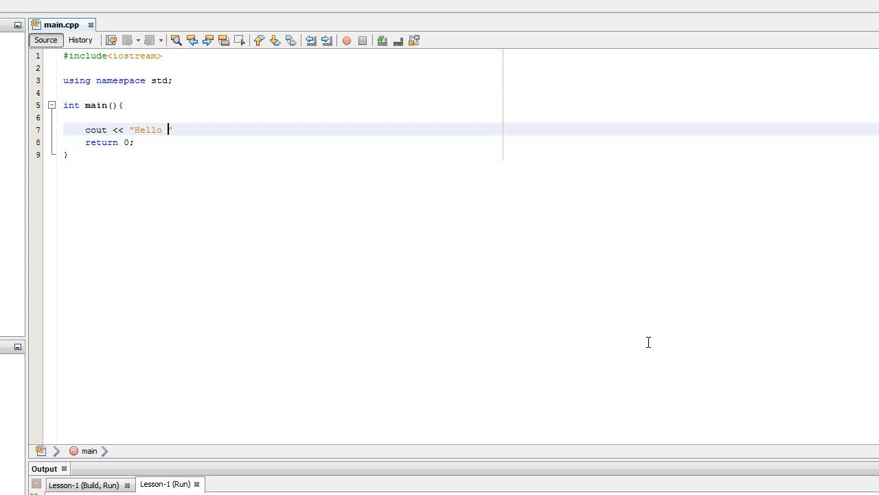
pyautogui.write('World"')
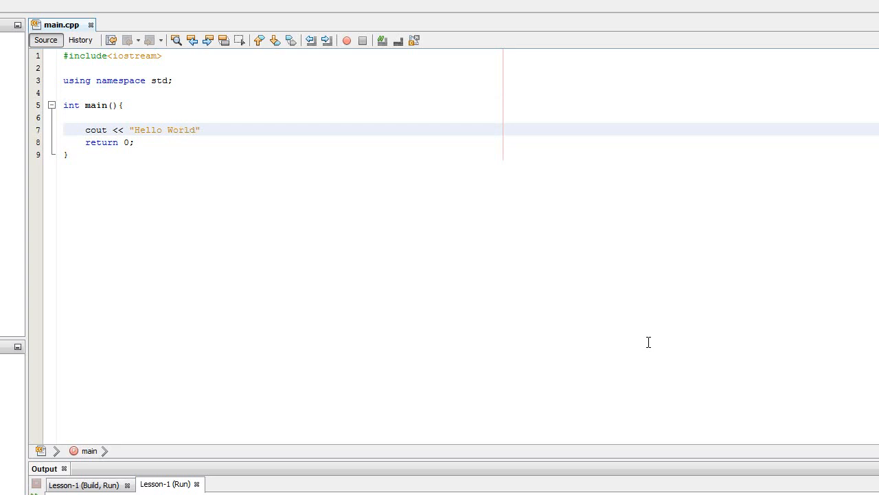
pyautogui.write('<< endl;')
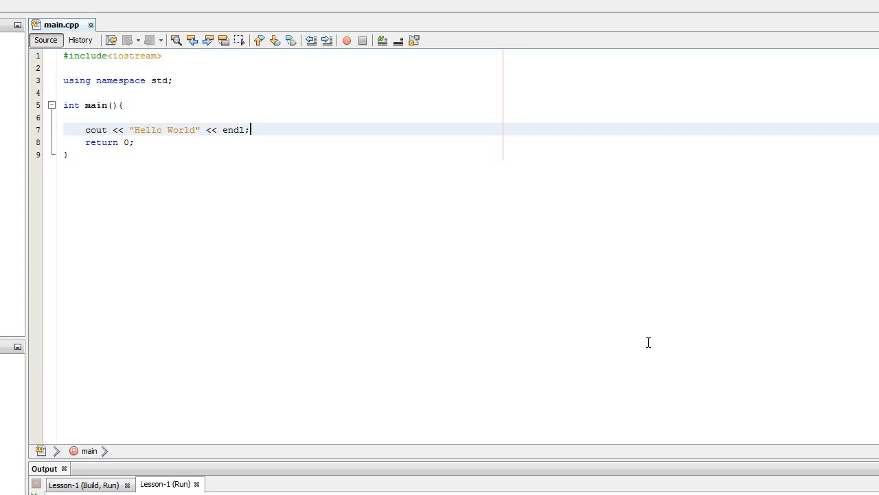
pyautogui.moveTo(649, 323)
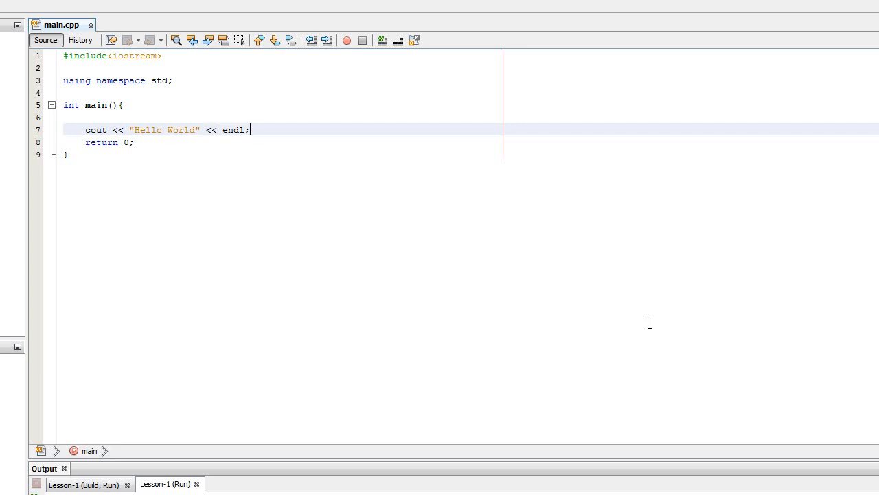
pyautogui.moveTo(636, 283)
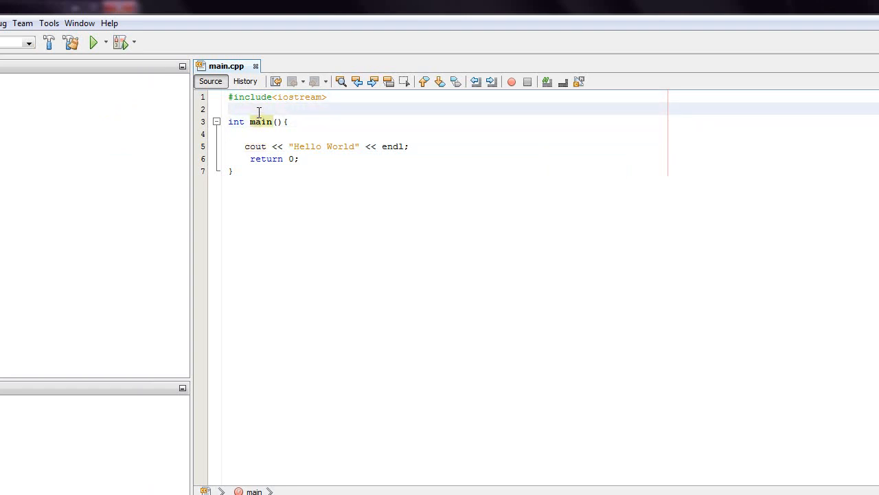
# - Retype 'using namespace std;' on the line directly above int main()
pyautogui.write('using s')
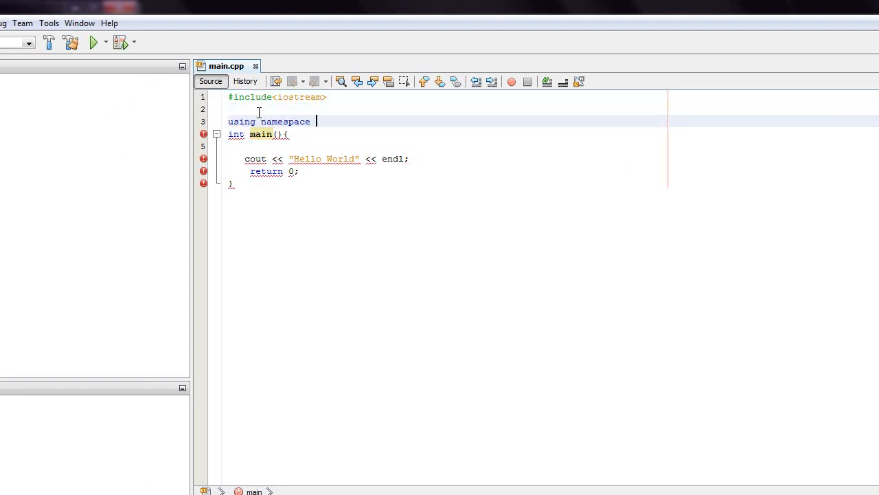
pyautogui.write('std;')
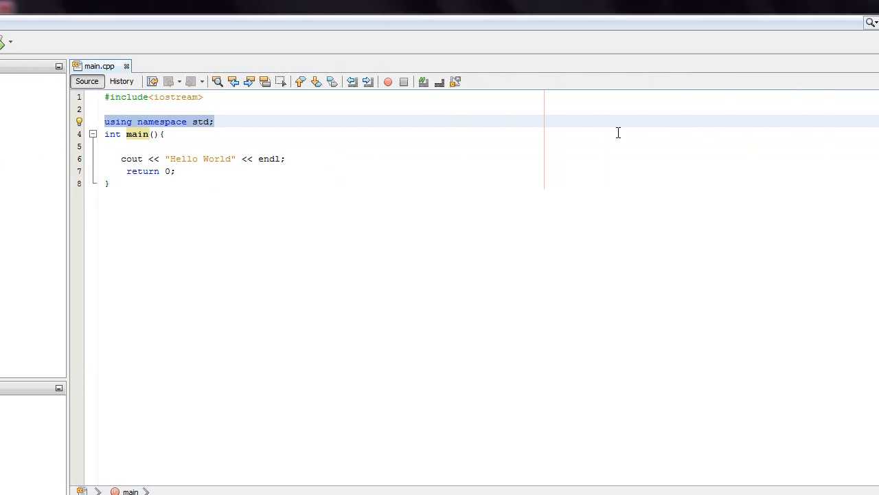
pyautogui.moveTo(611, 254)
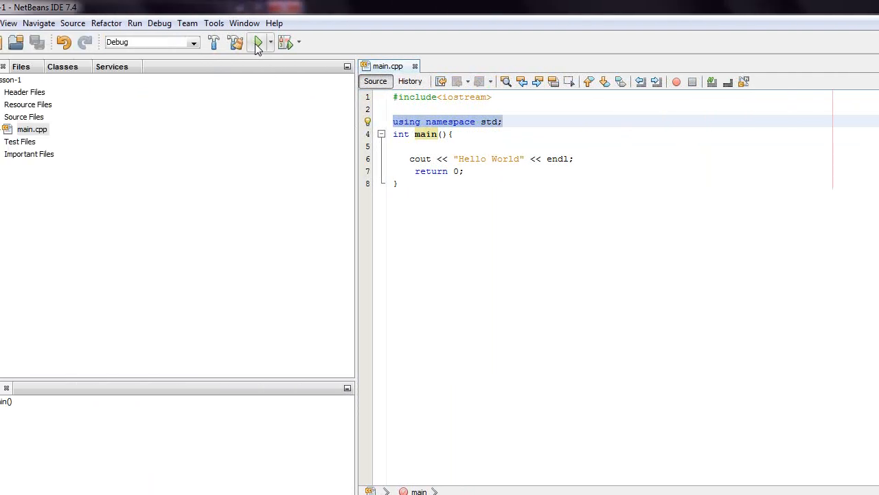
# - Add blank lines after the int main(){ line
pyautogui.click(257, 42)
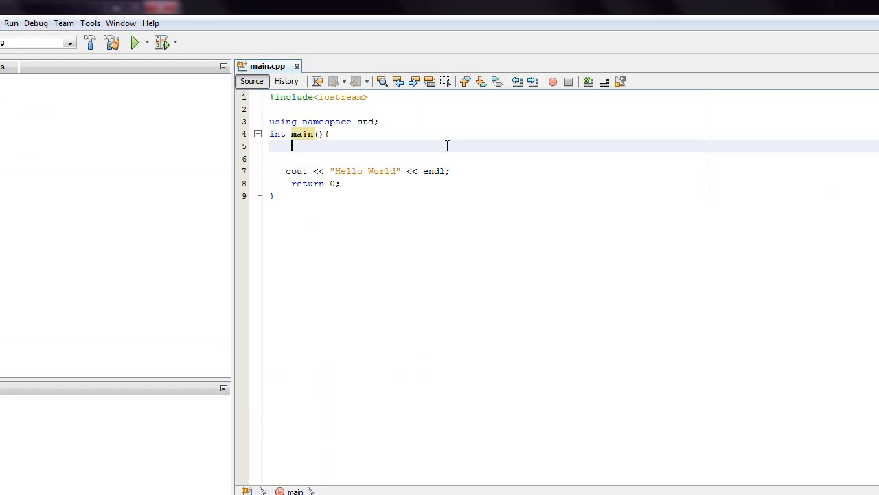
# - Declare int a = 1; and int b = 2; at the top of main
pyautogui.write('int')
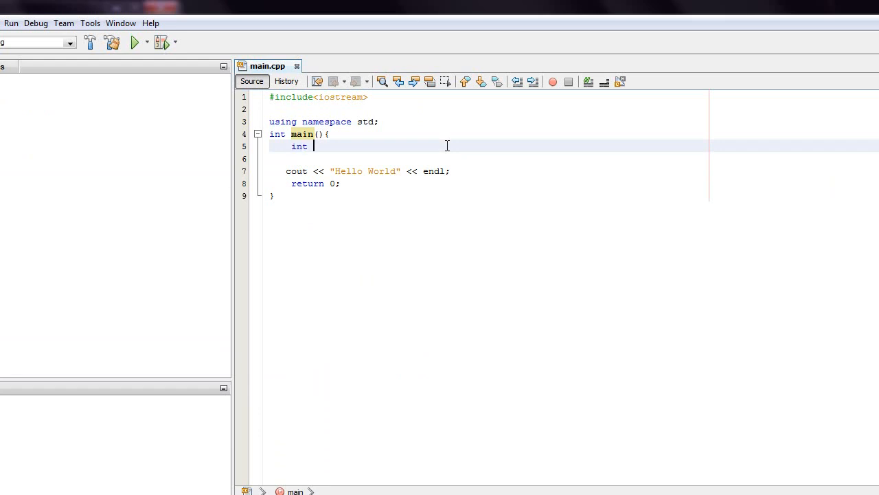
pyautogui.write('a = 1;')
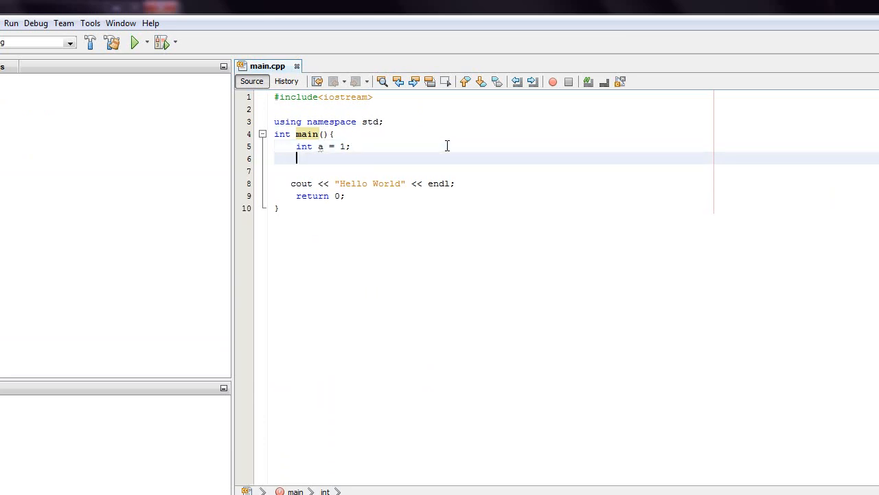
pyautogui.write('int b =')
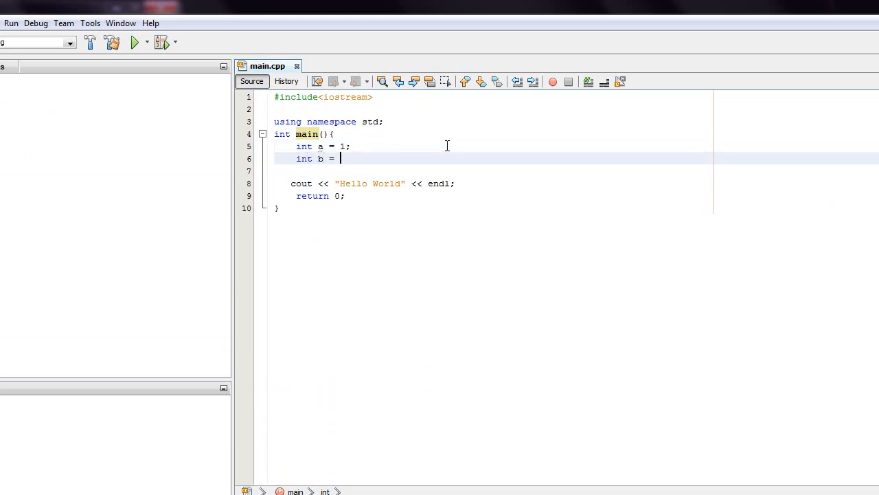
pyautogui.write('2;')
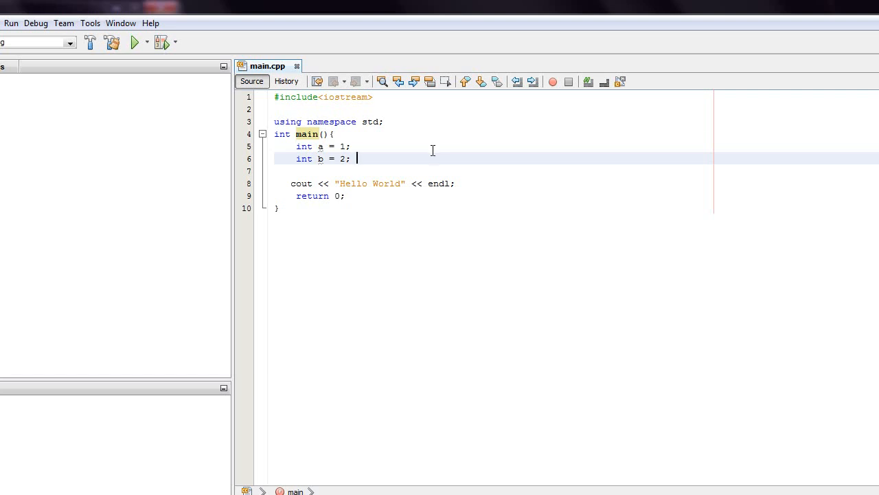
# - Replace "Hello World" with a+b and start a second cout line with "Hell"
pyautogui.click(412, 183)
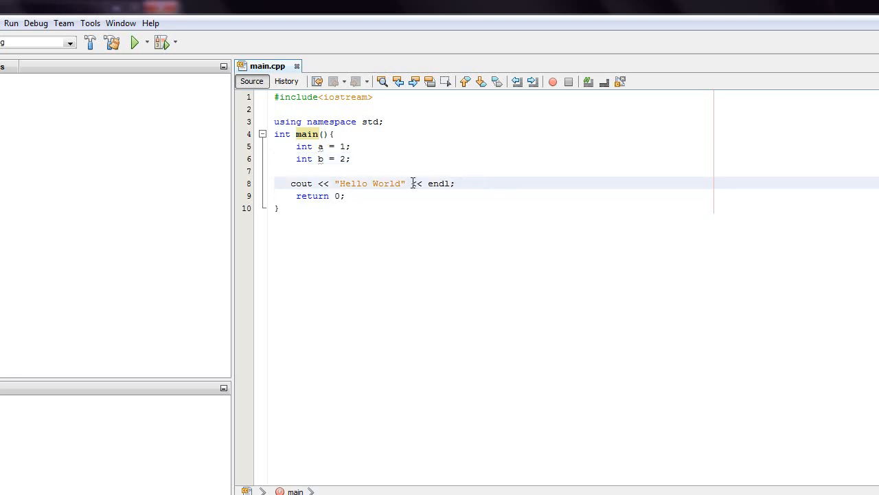
pyautogui.doubleClick(369, 183)
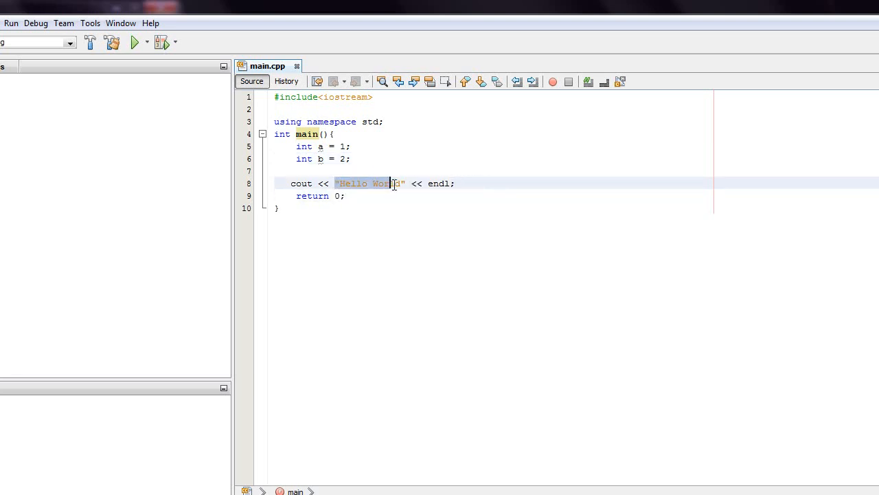
pyautogui.write('a+b')
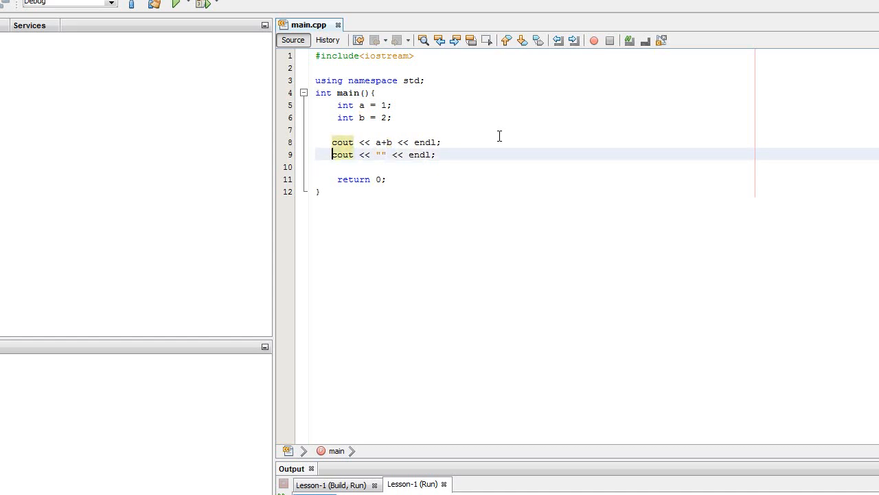
pyautogui.write('Hell')
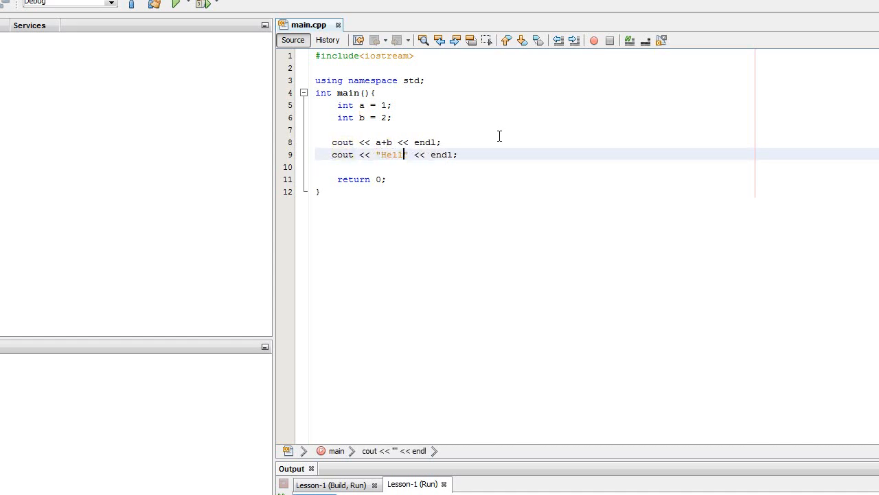